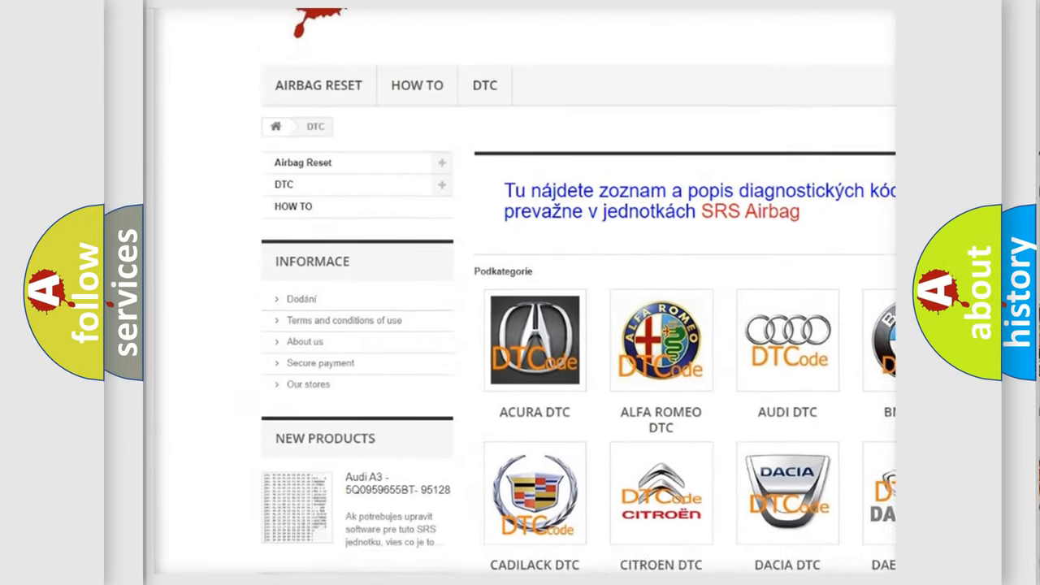
{"action": "scroll", "scroll_direction": "down", "scroll_amount": 3}
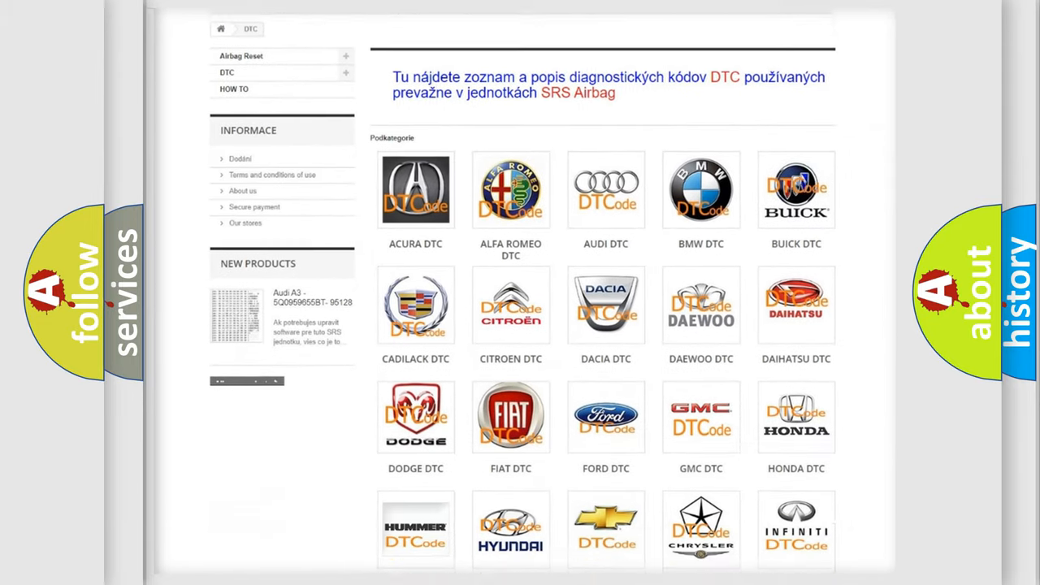
{"action": "scroll", "scroll_direction": "down", "scroll_amount": 3}
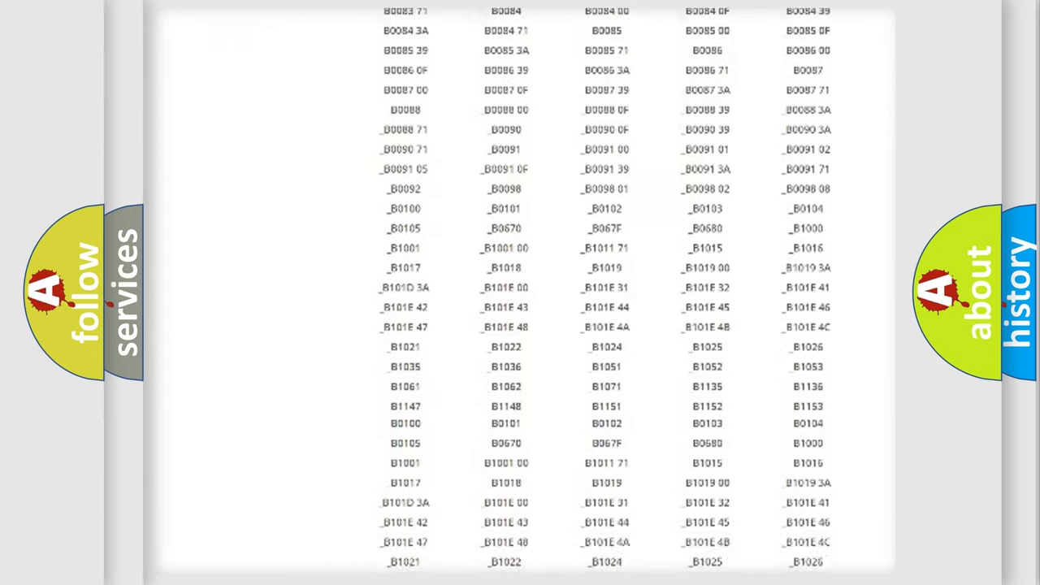
{"action": "scroll", "scroll_direction": "up", "scroll_amount": 3}
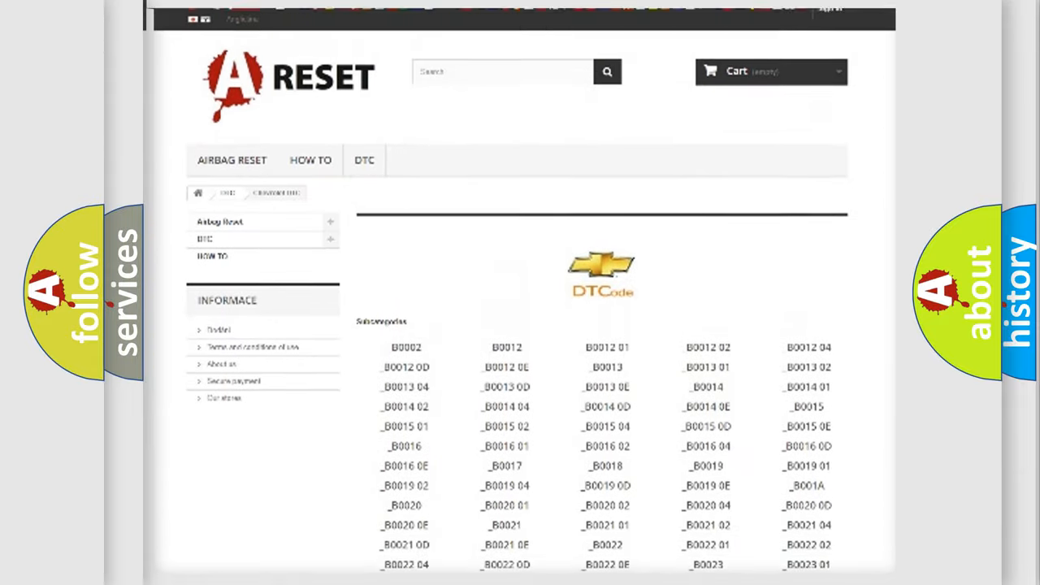